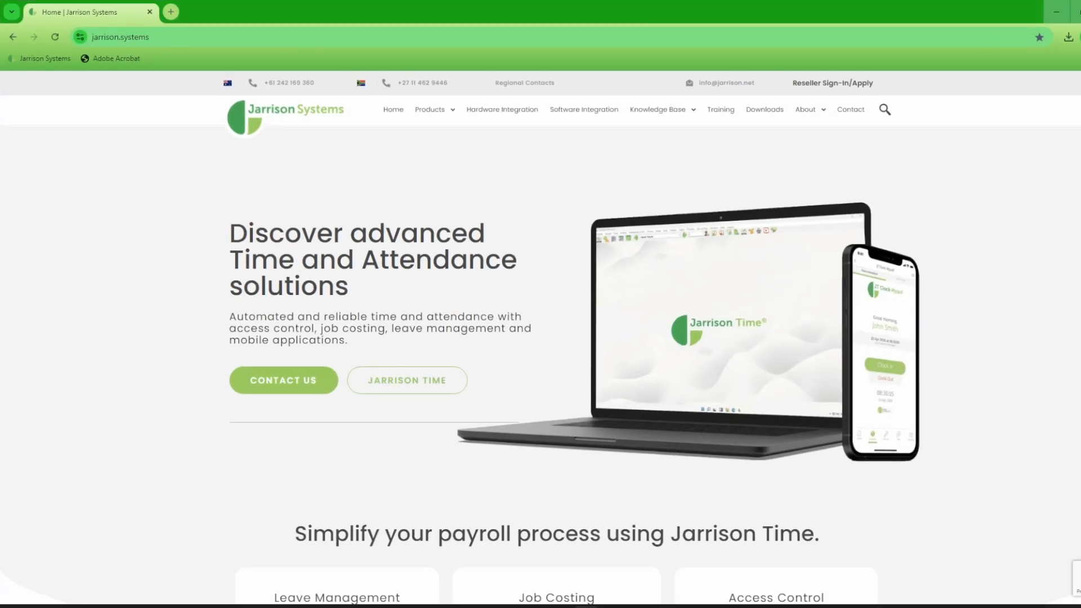
mouse_move(765, 109)
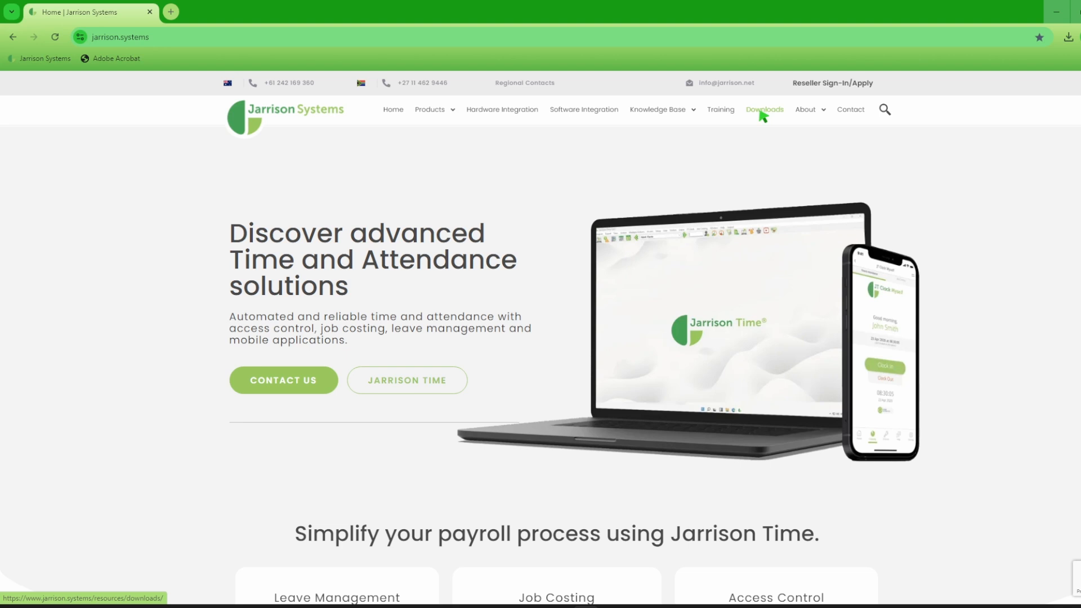
- Open the website's Downloads page and filter the download type to Jarrison Systems Software
left_click(764, 109)
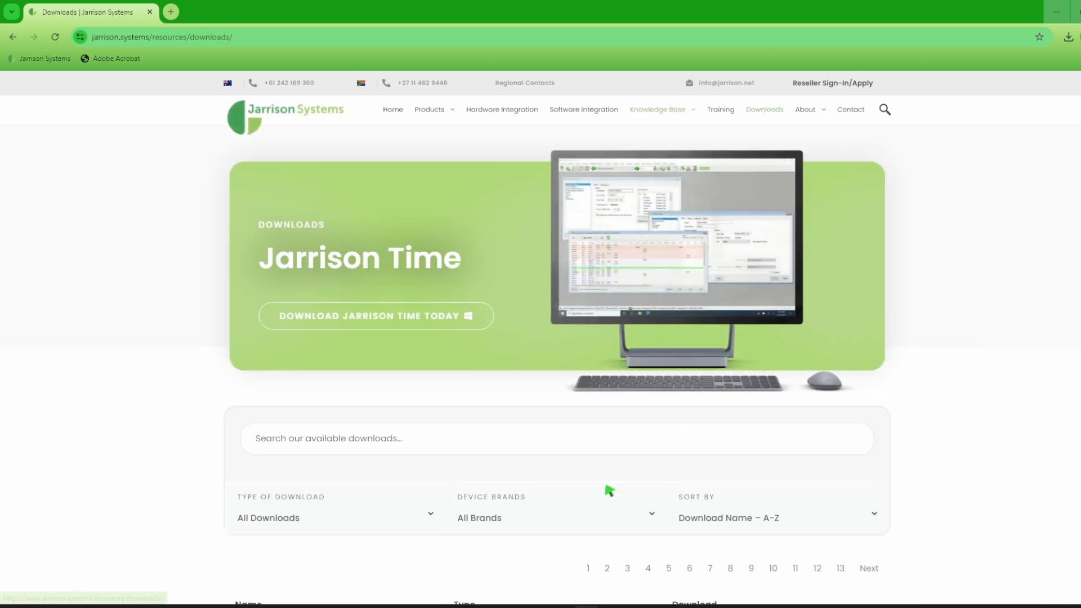
left_click(334, 518)
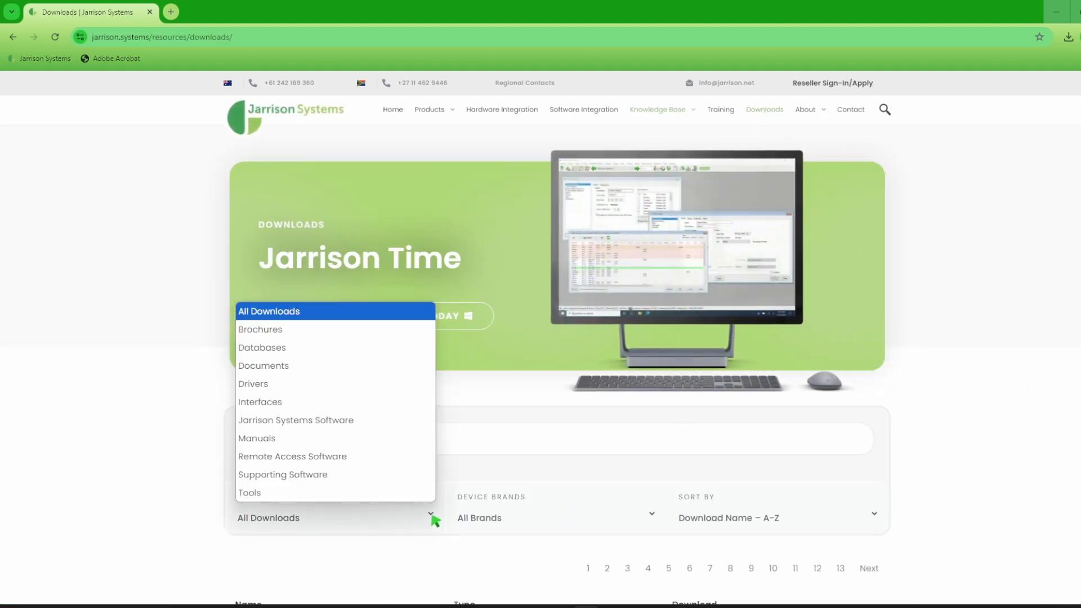
left_click(295, 421)
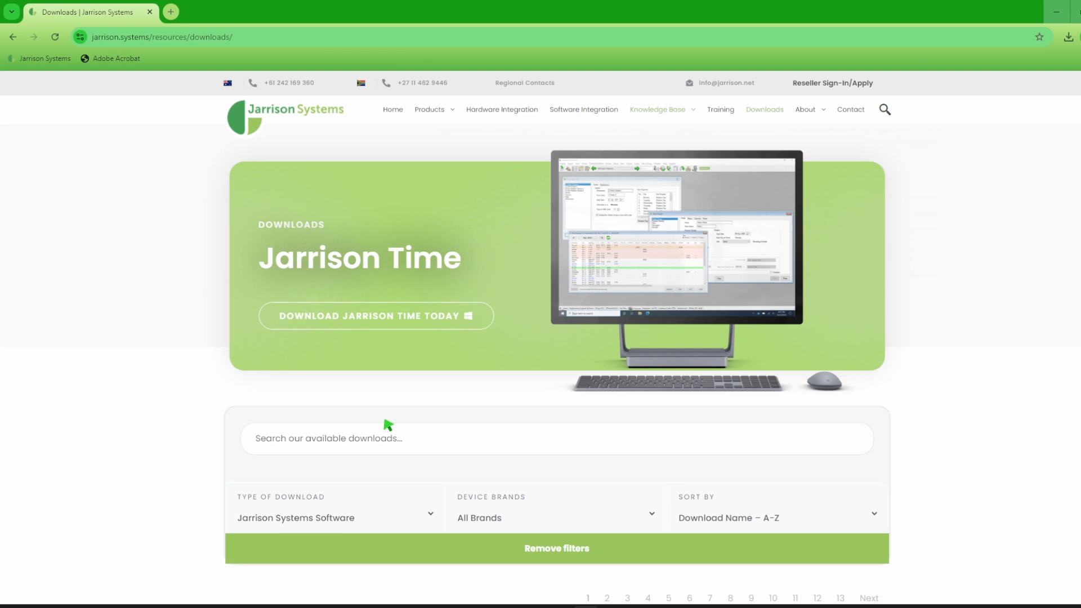
- Download the Jarrison Time package from the filtered results list
scroll("down", 3)
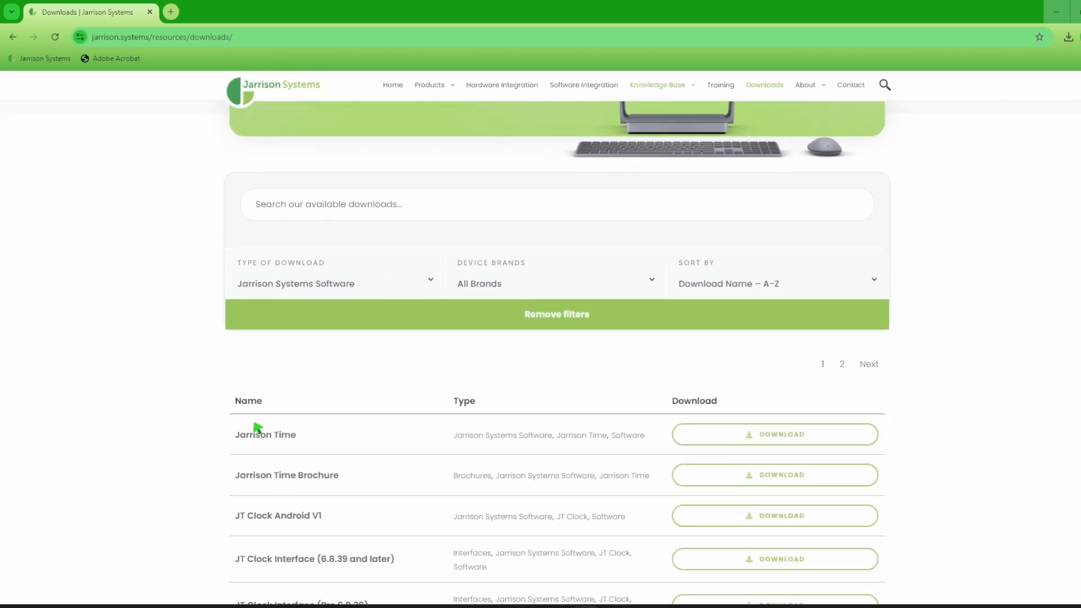
mouse_move(794, 452)
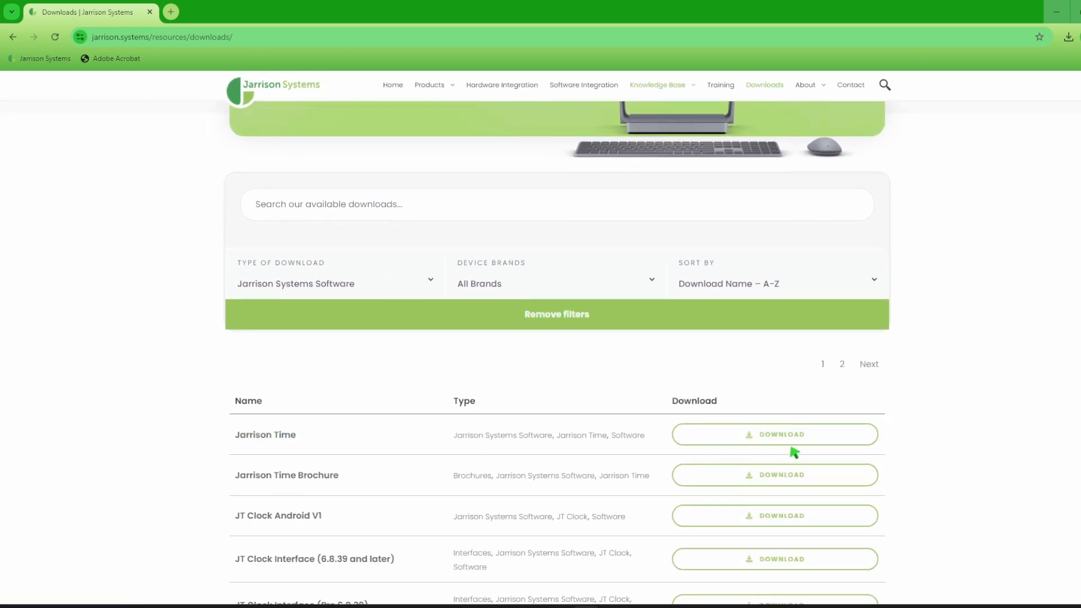
left_click(775, 434)
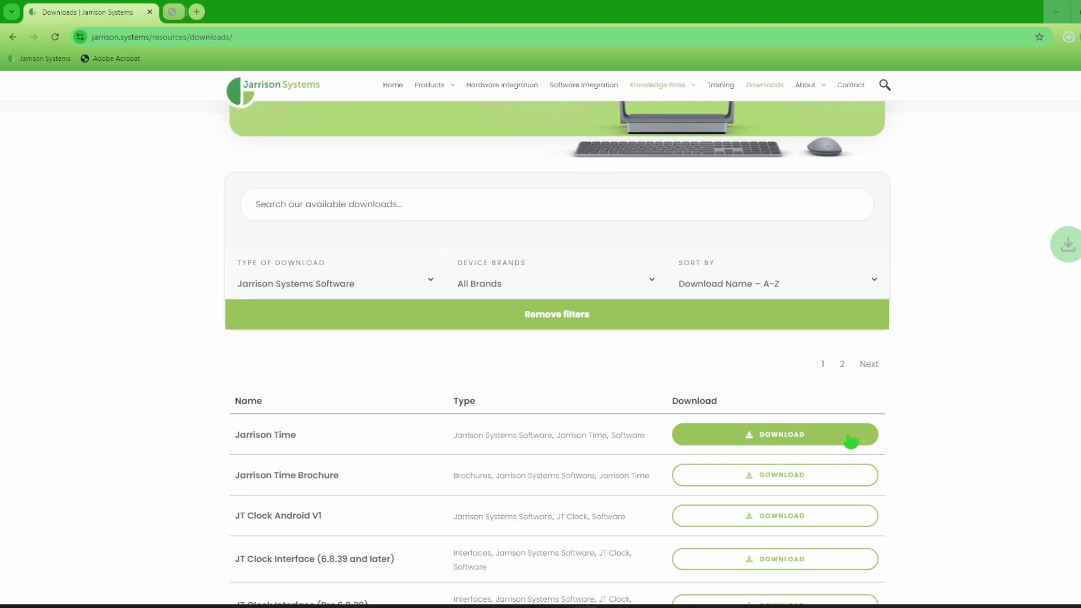
left_click(774, 434)
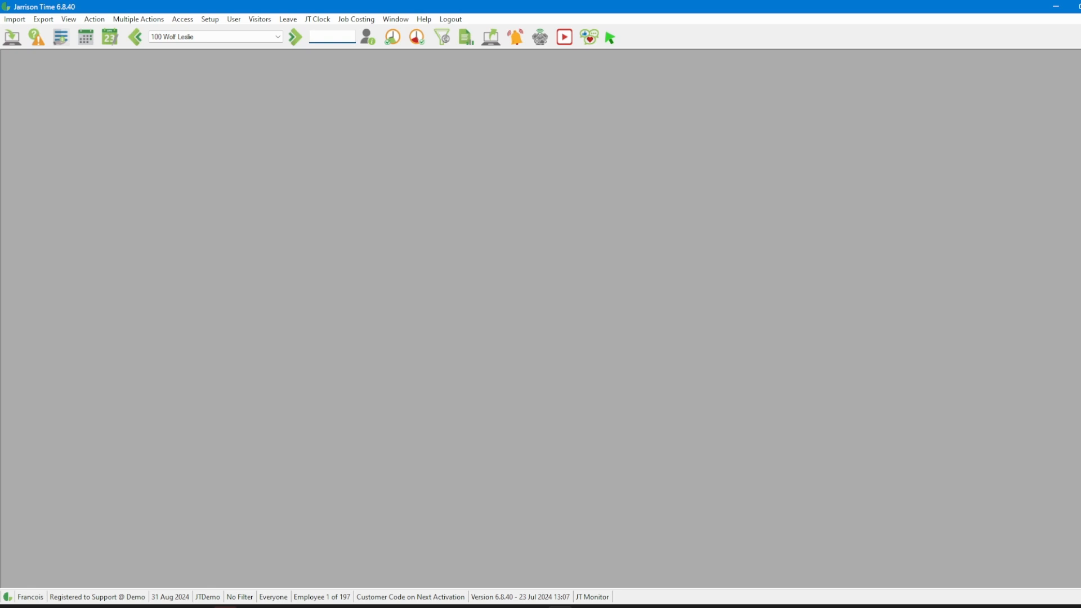
left_click(332, 36)
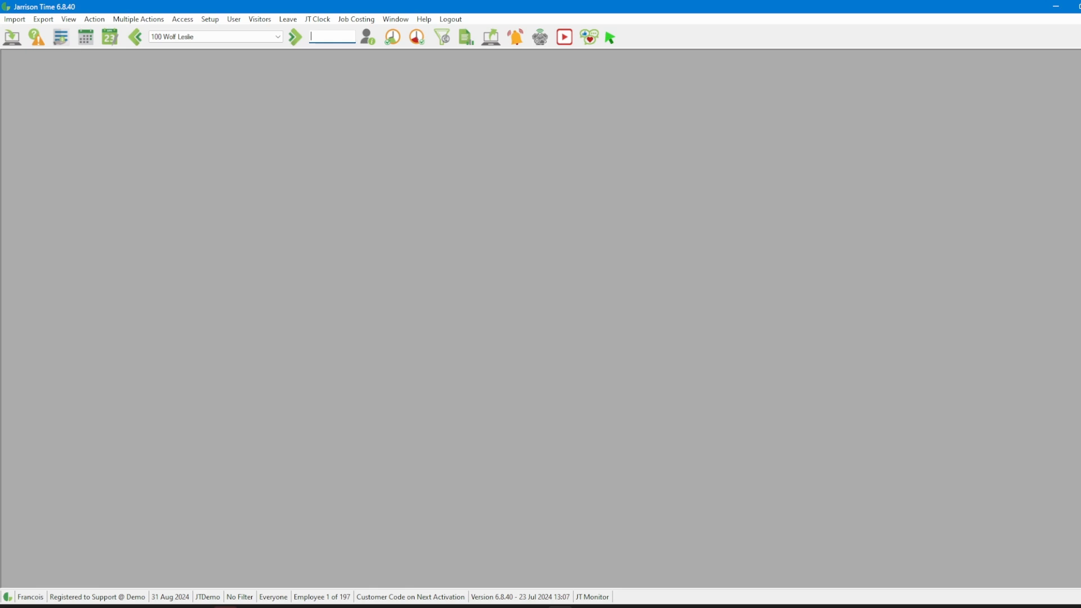
- Choose Help > Upgrade > Load upgrade from existing file
left_click(424, 19)
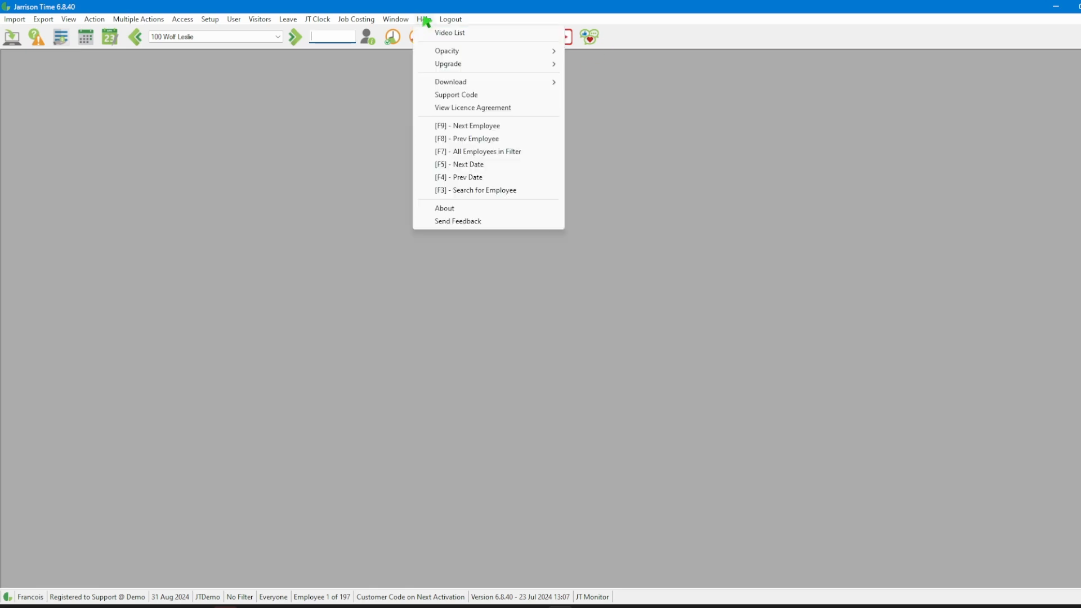
mouse_move(448, 64)
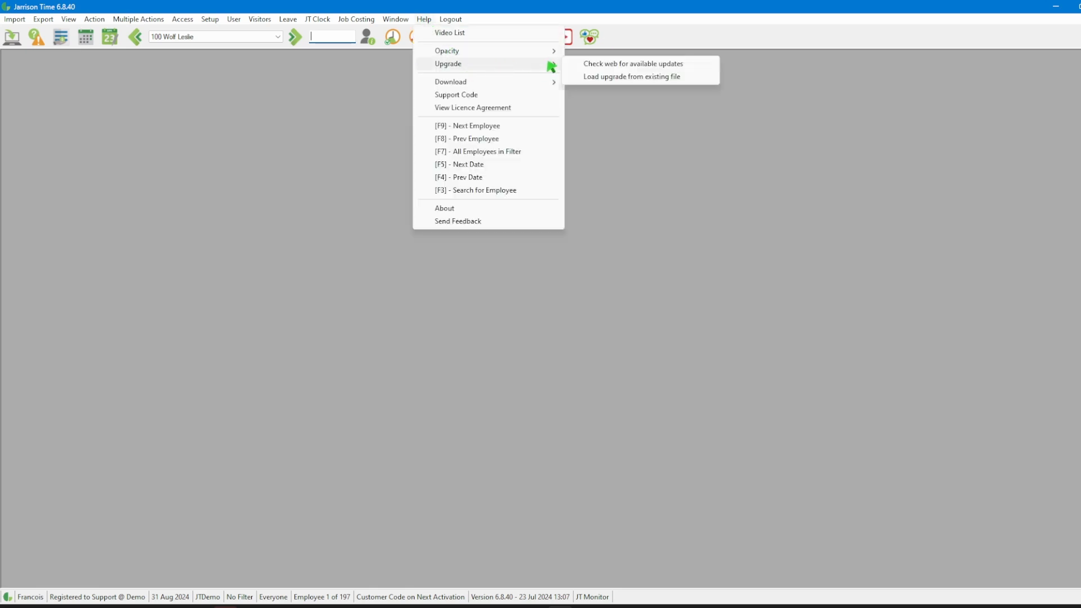
left_click(630, 76)
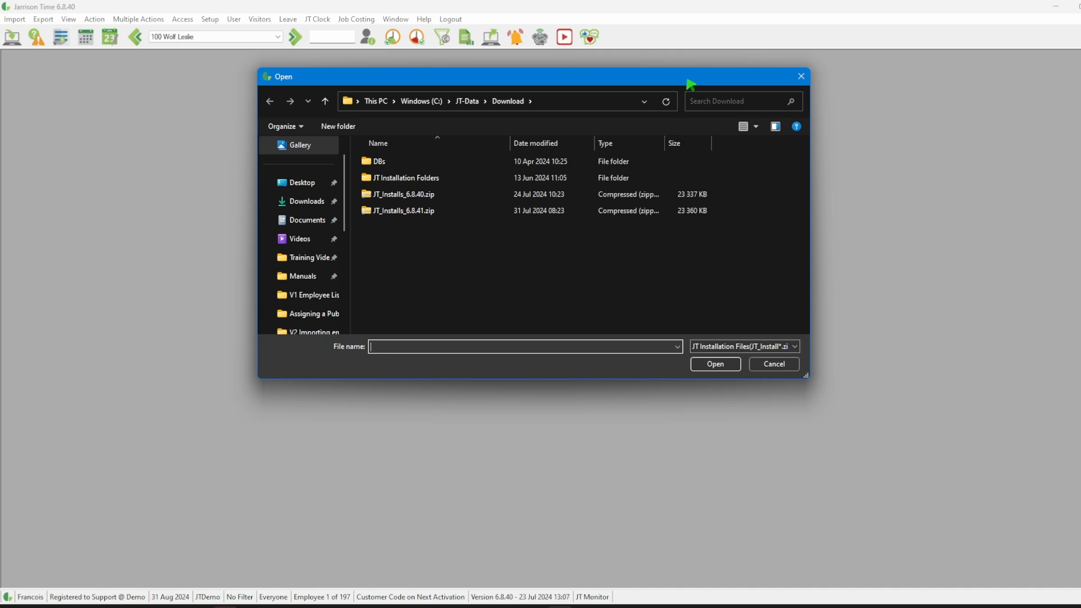
- Open JT_Installs_6.8.41.zip as the upgrade file
left_click(402, 210)
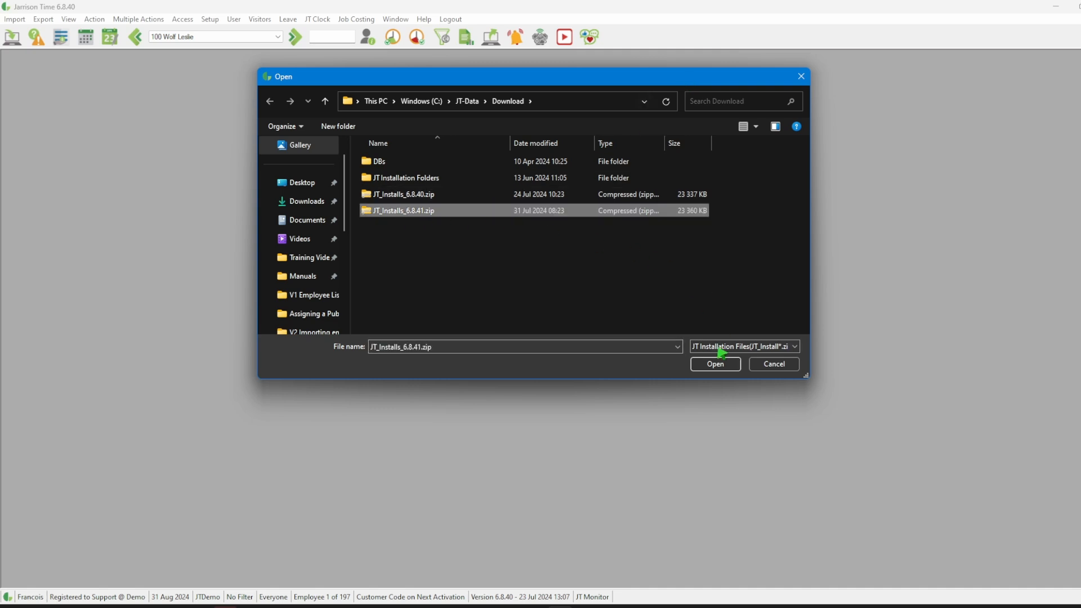
left_click(715, 365)
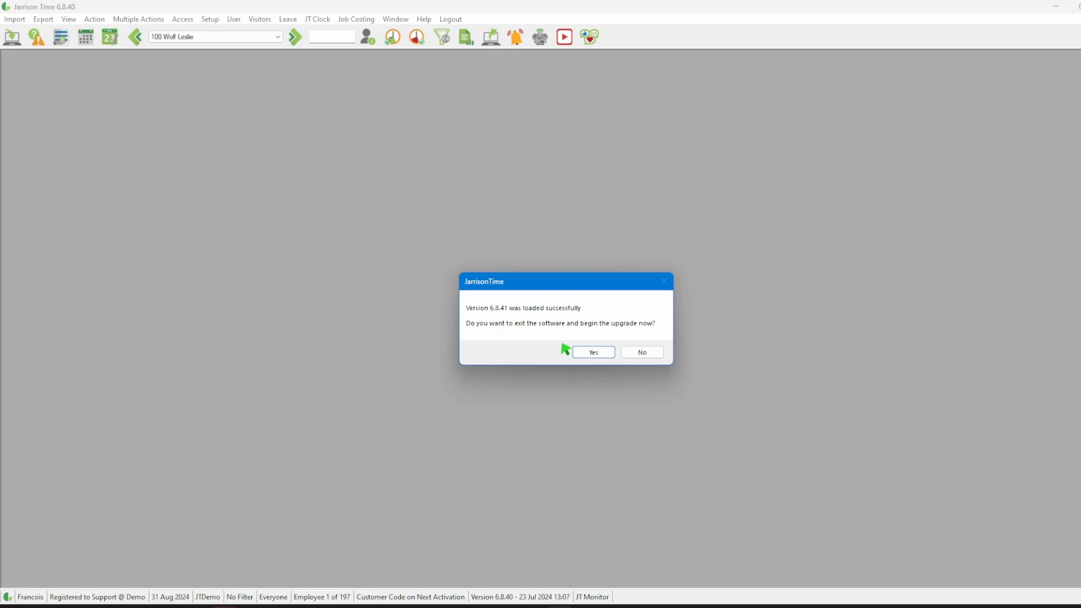
- Confirm exiting Jarrison Time to begin the 6.8.41 upgrade
left_click(591, 351)
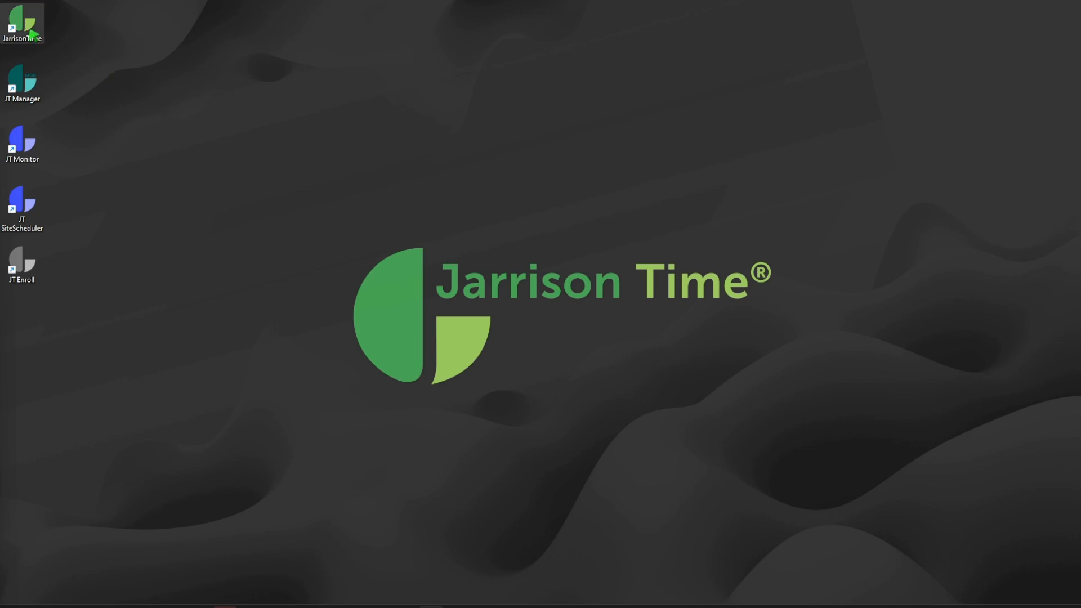
- Relaunch Jarrison Time from the desktop shortcut, reaching the Ver 6.8.41 login screen
double_click(21, 24)
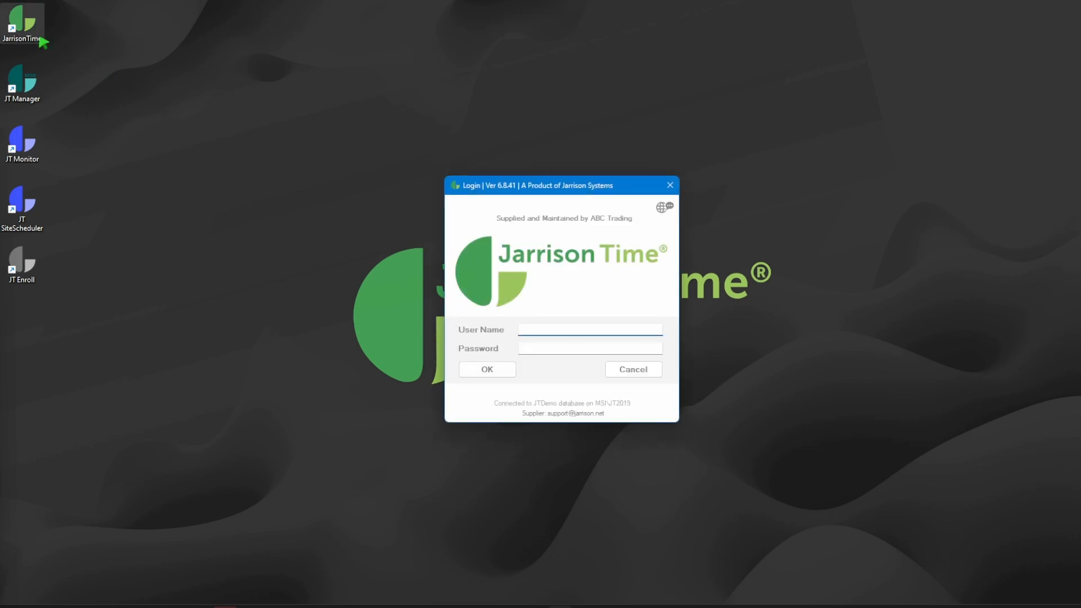